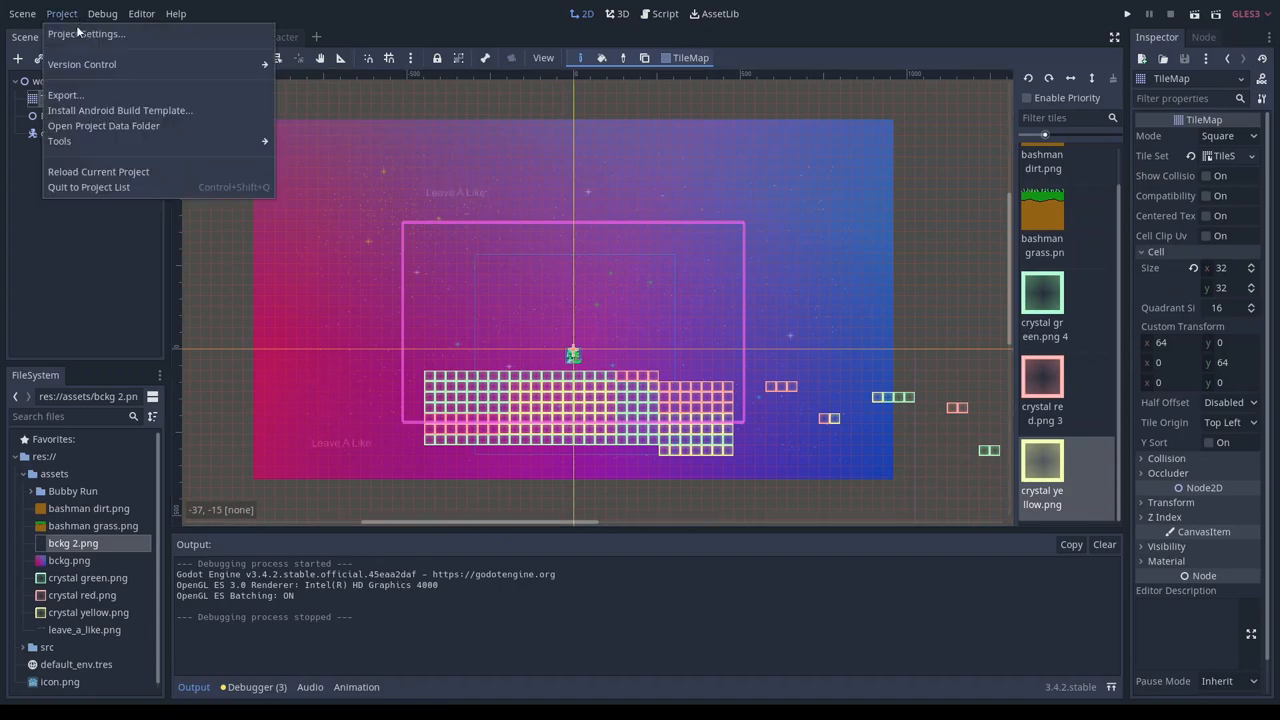
- Enable Fullscreen in Display > Window and review the Stretch mode options
click(84, 32)
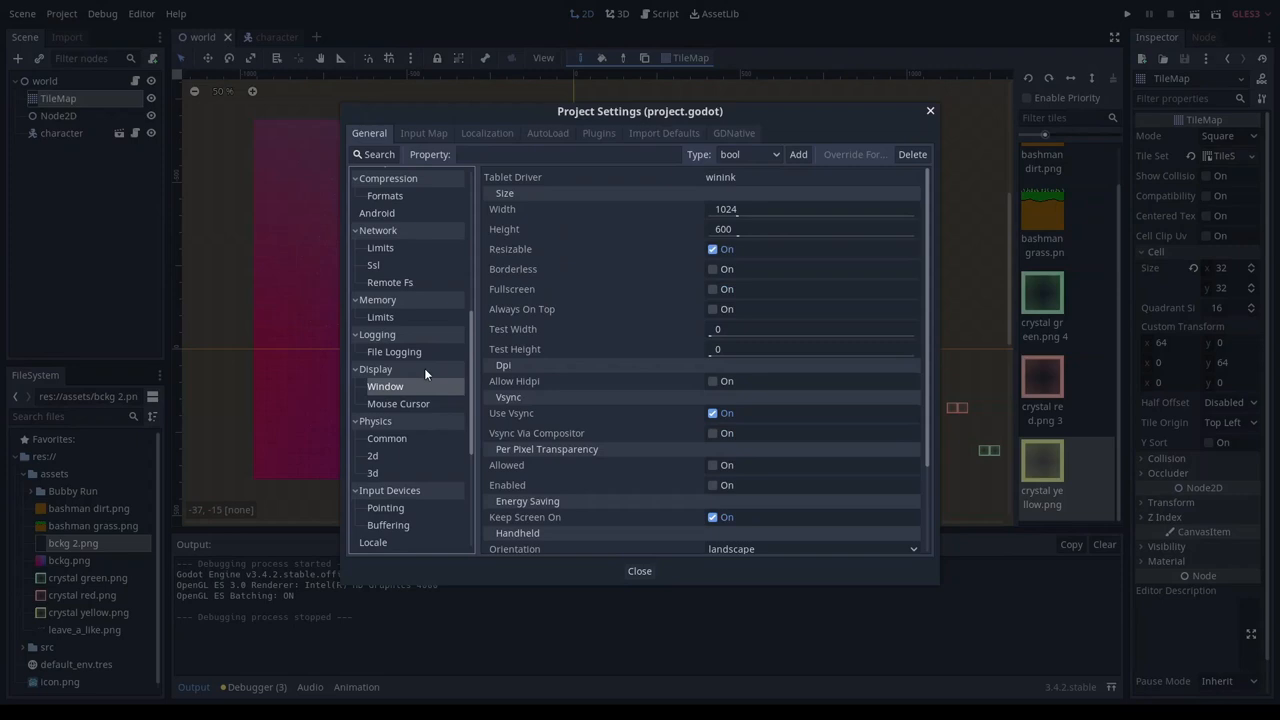
mouse_move(736, 218)
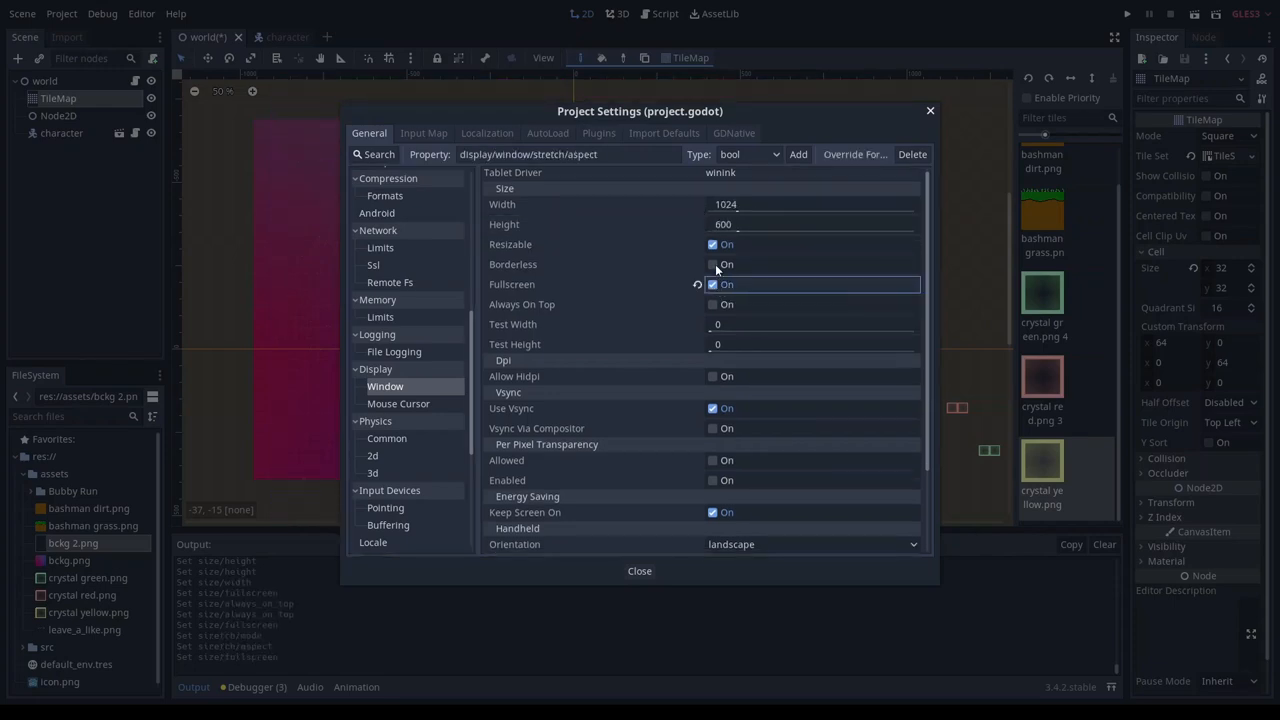
click(512, 284)
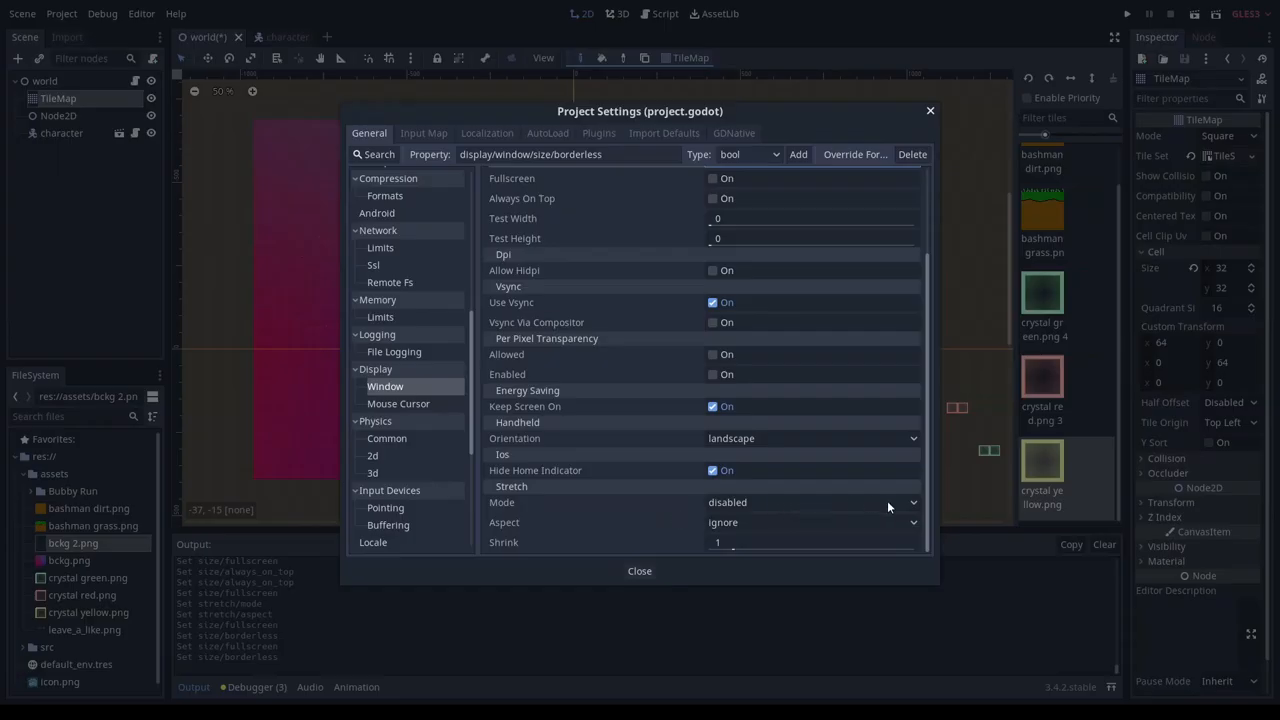
click(810, 502)
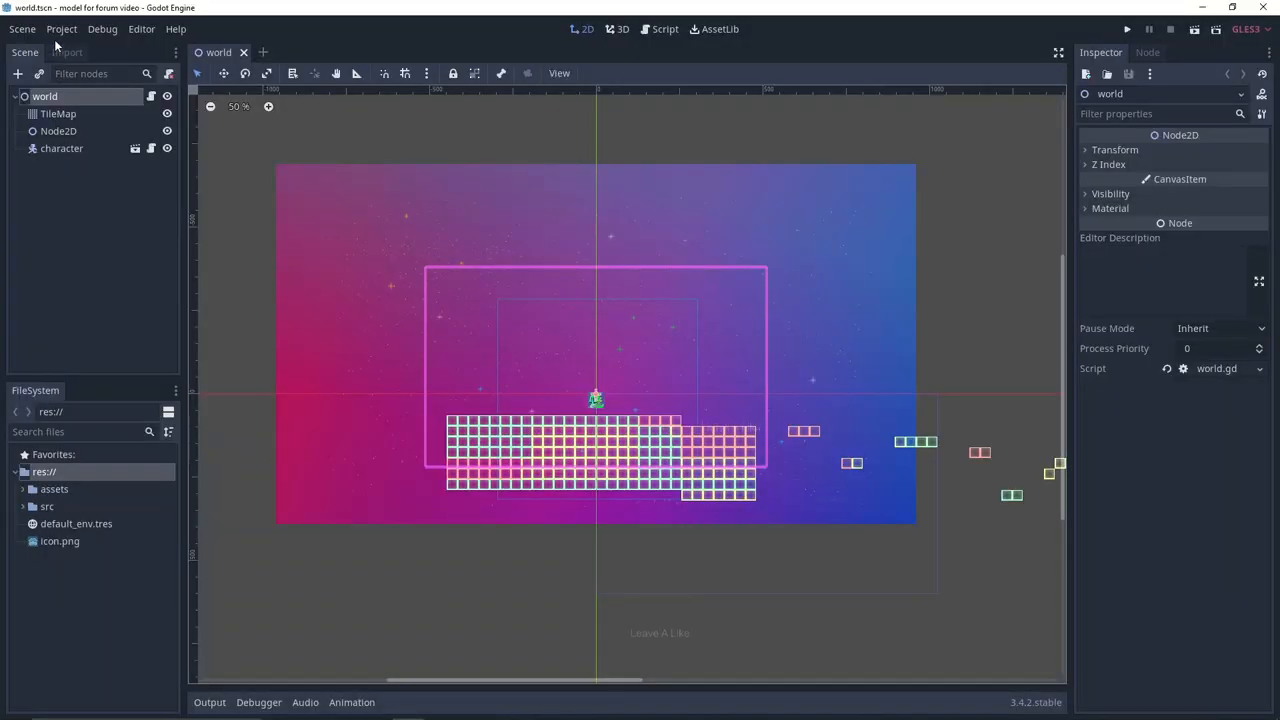
- Bind the Shift key to the run action in the Input Map
click(60, 28)
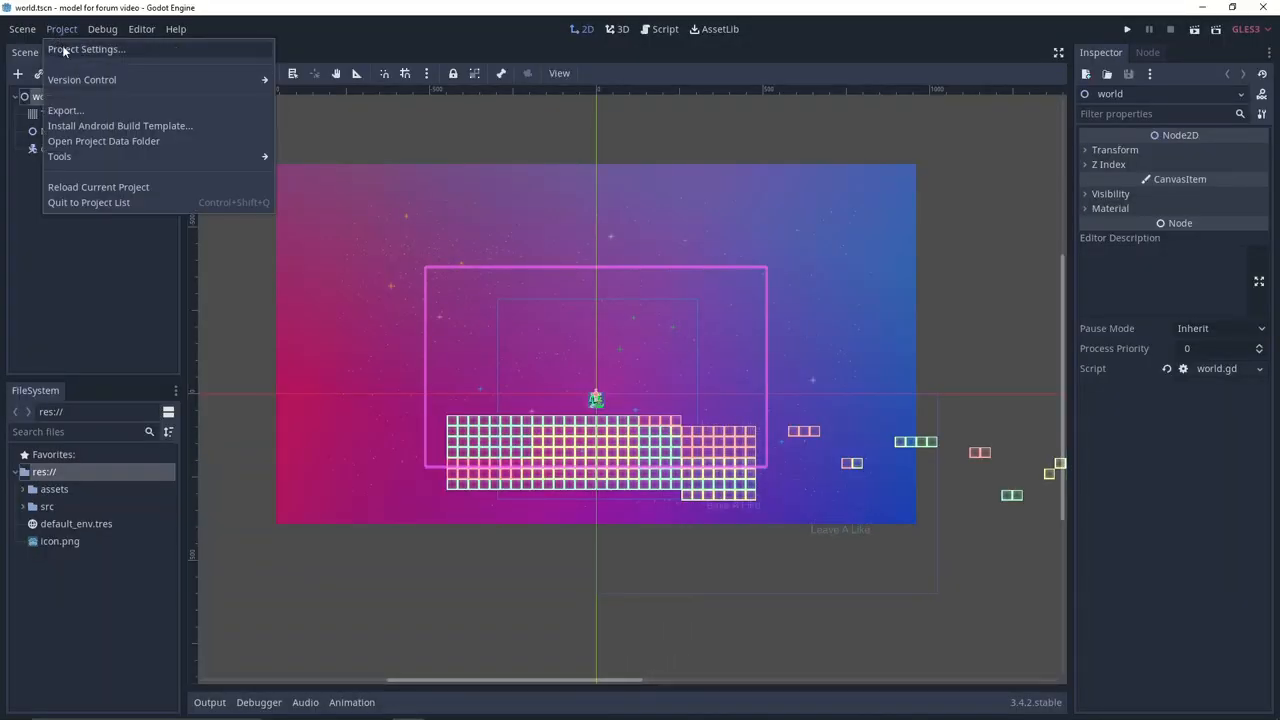
click(86, 48)
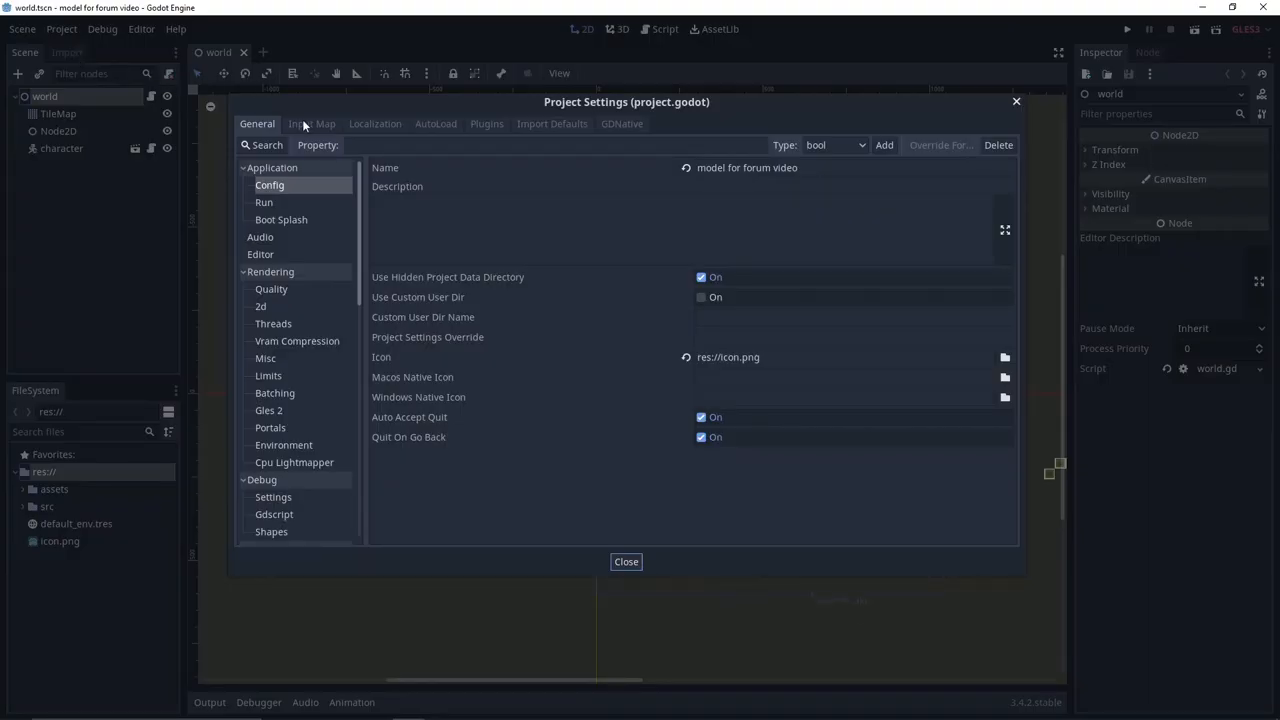
click(312, 124)
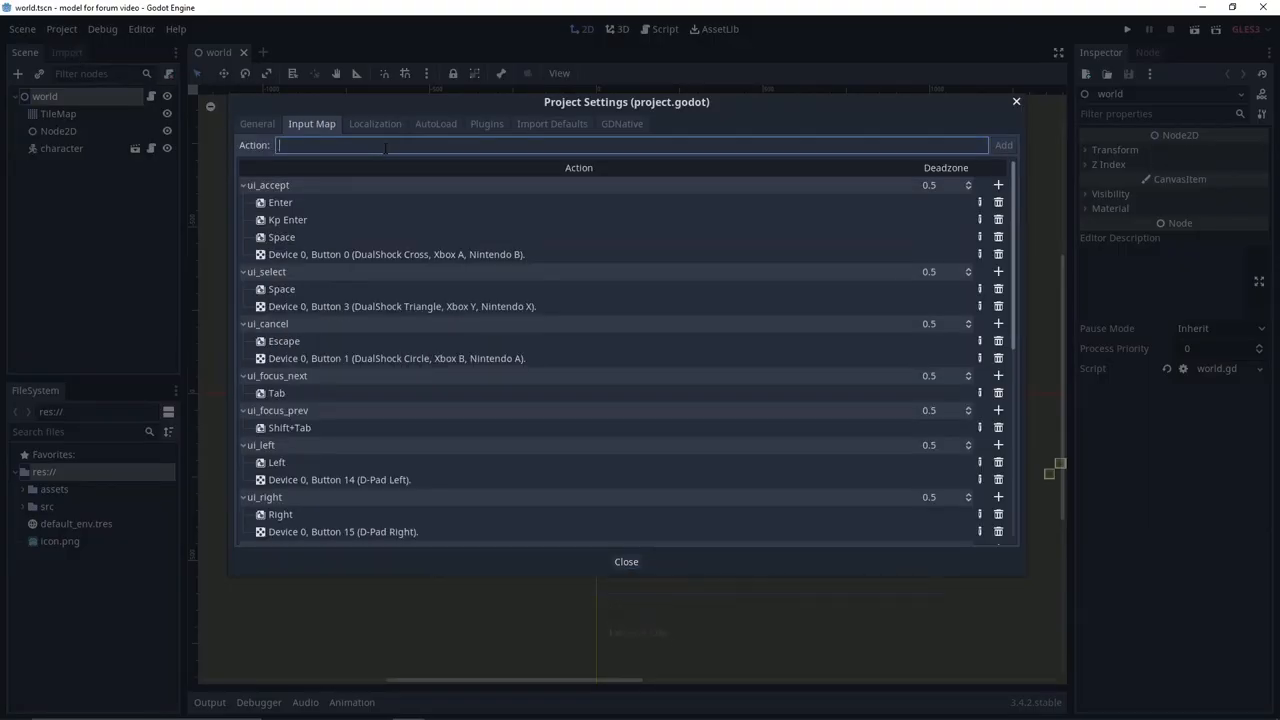
scroll(down, 3)
text(run)
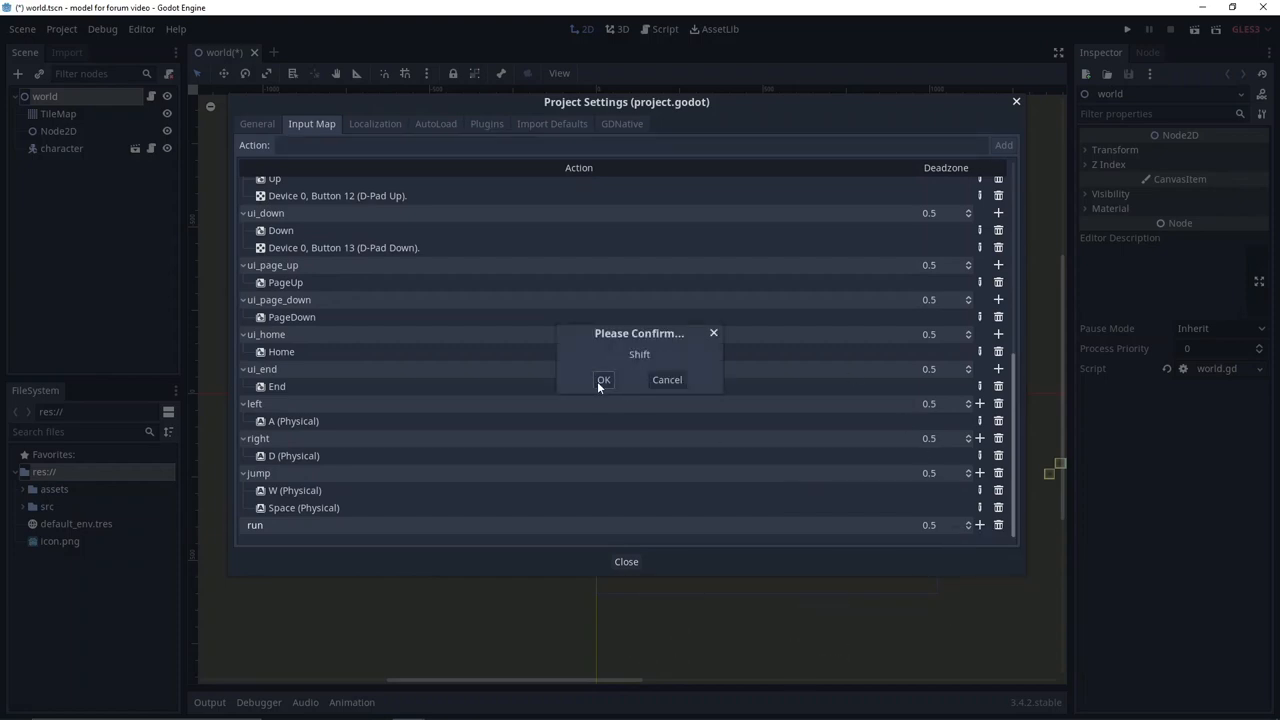
click(604, 380)
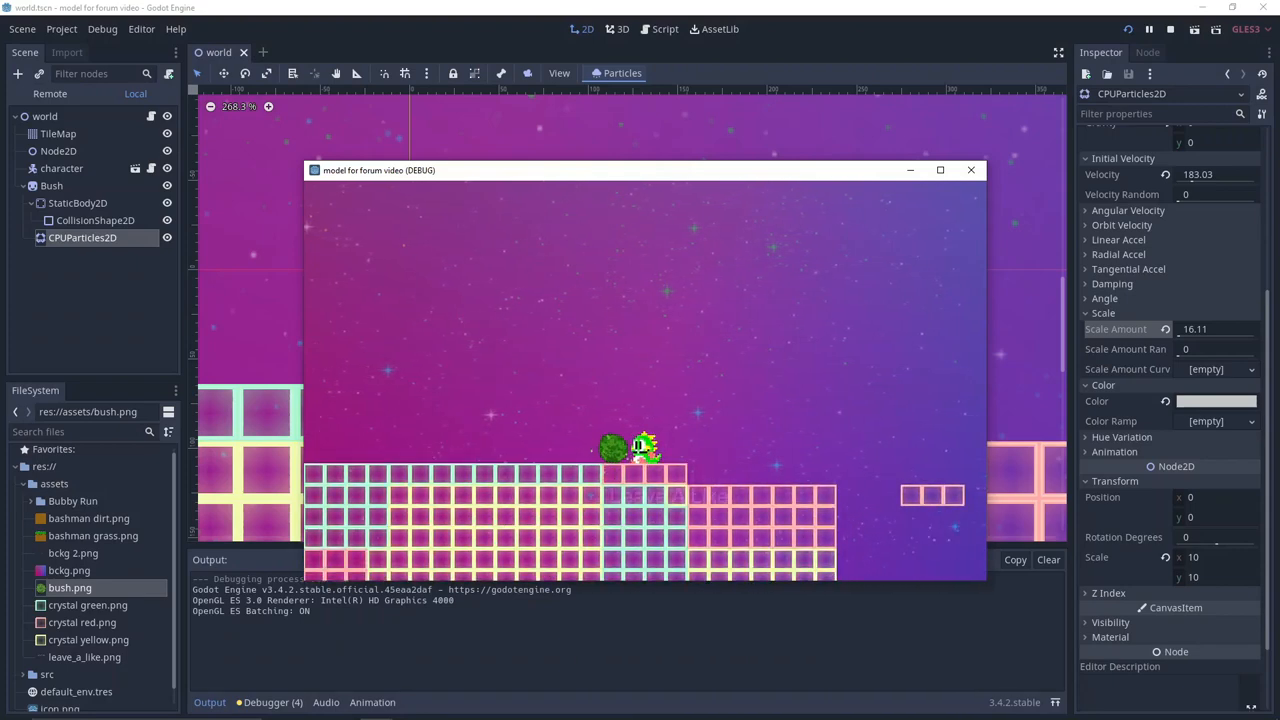
- Close the running debug game window to return to the editor
click(940, 170)
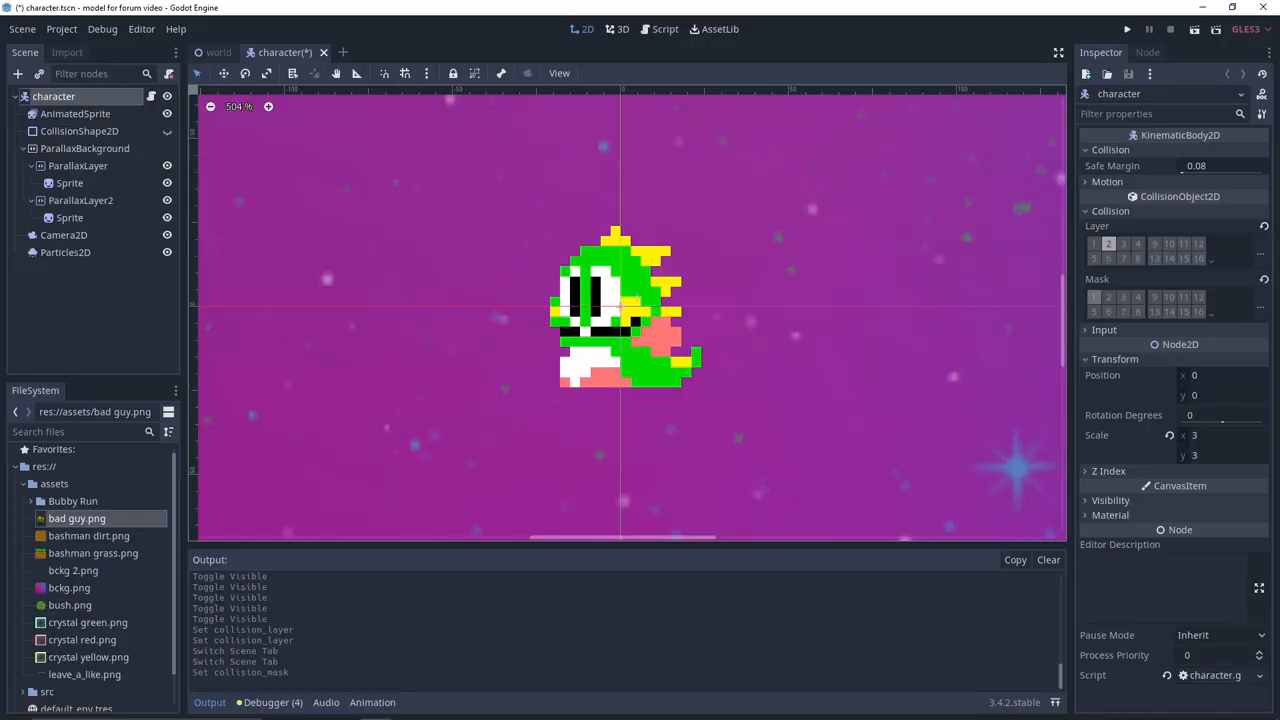
mouse_move(1094, 296)
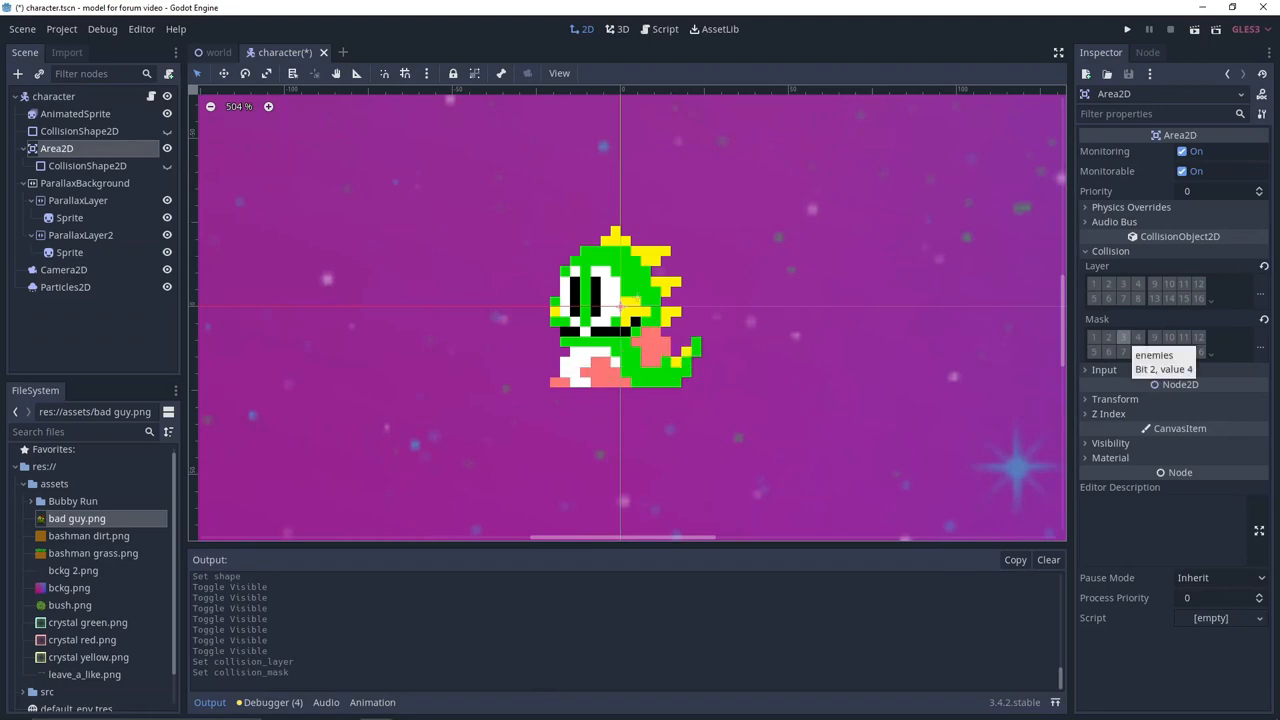
- Enable the enemies bit in the Area2D collision mask, then head to the Project menu
click(1124, 336)
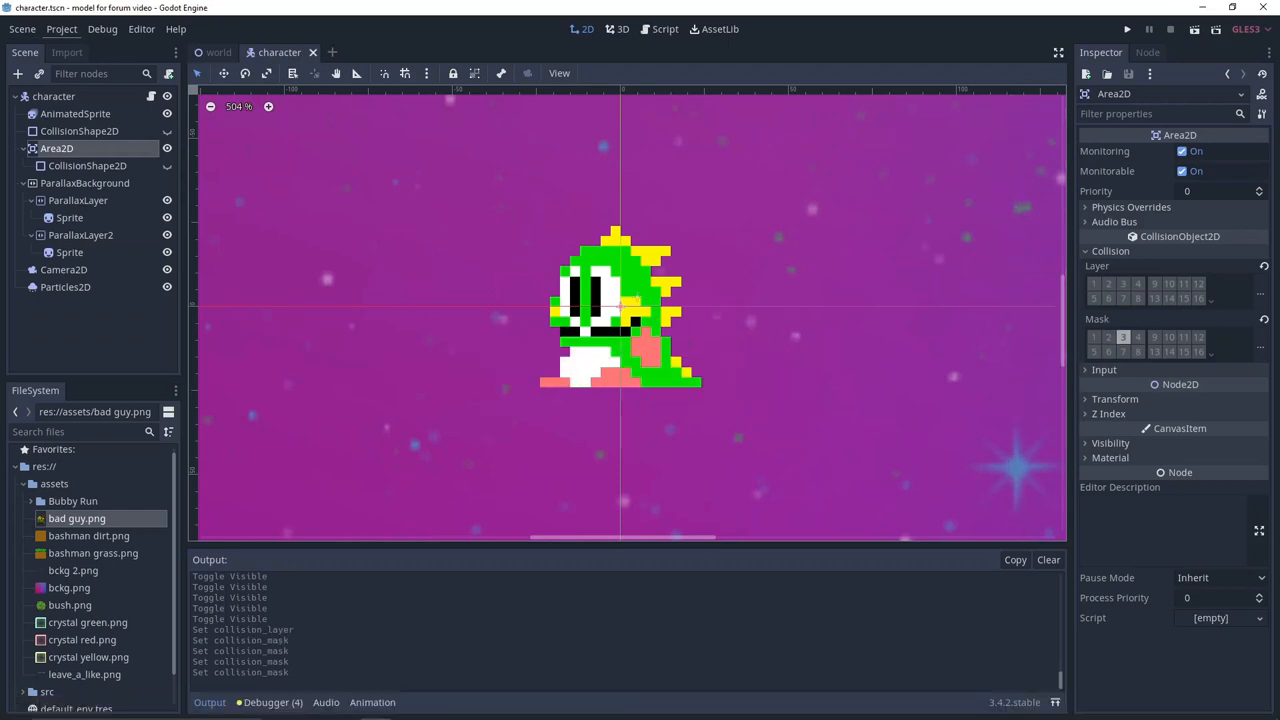
click(60, 28)
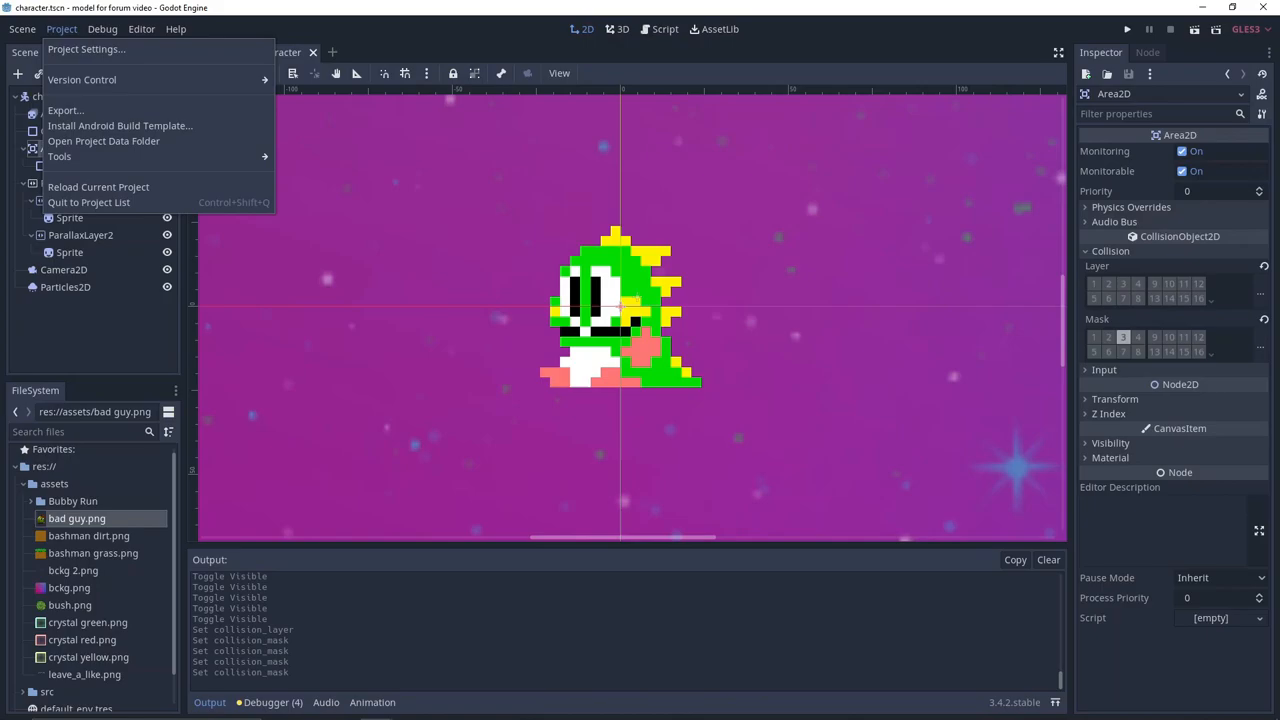
- Show the 2d Physics layer names under Layer Names in the General settings
click(86, 48)
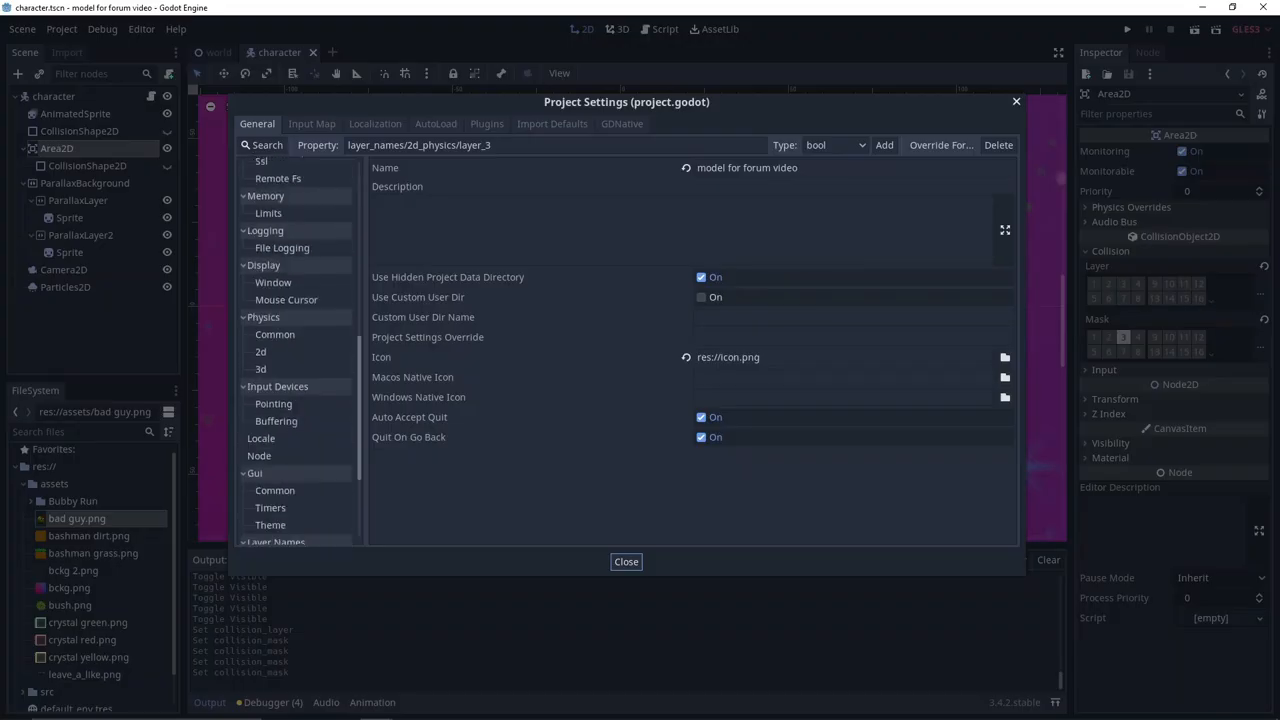
scroll(down, 3)
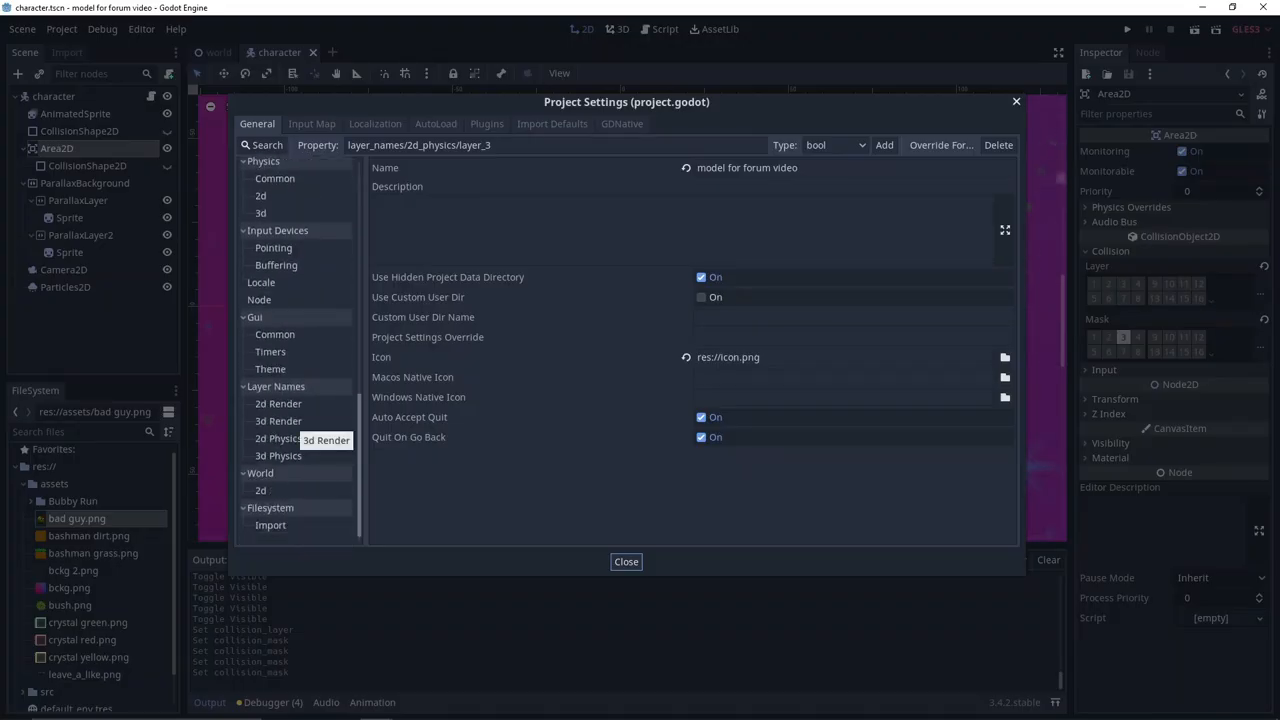
click(624, 560)
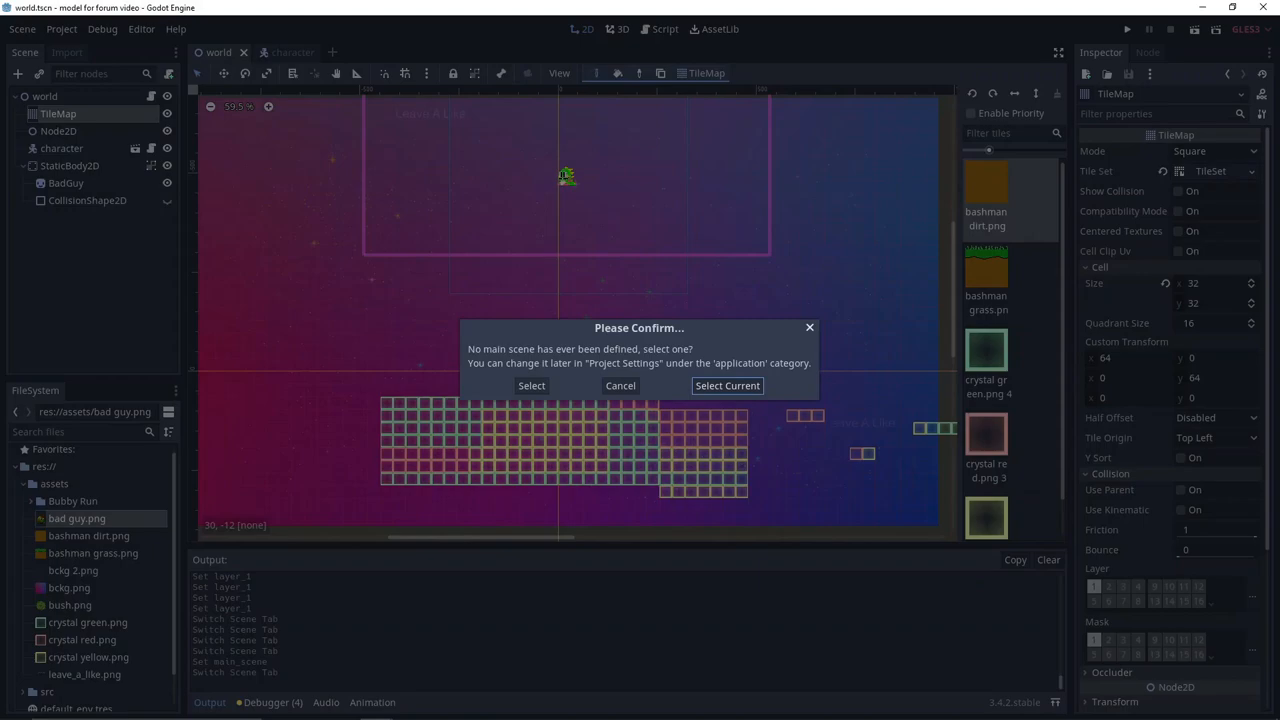
- Dismiss the 'No main scene has ever been defined' dialog
click(728, 384)
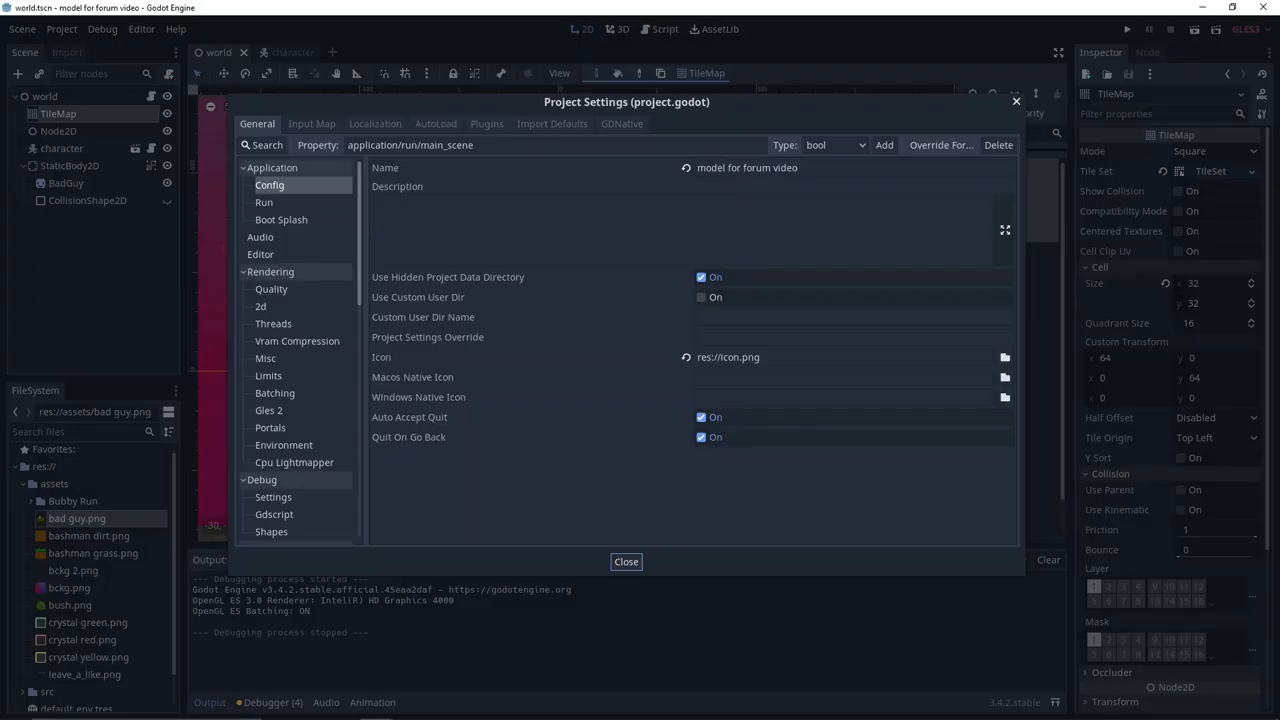
- Set res://src/world.tscn as the Main Scene under Application > Run
click(264, 202)
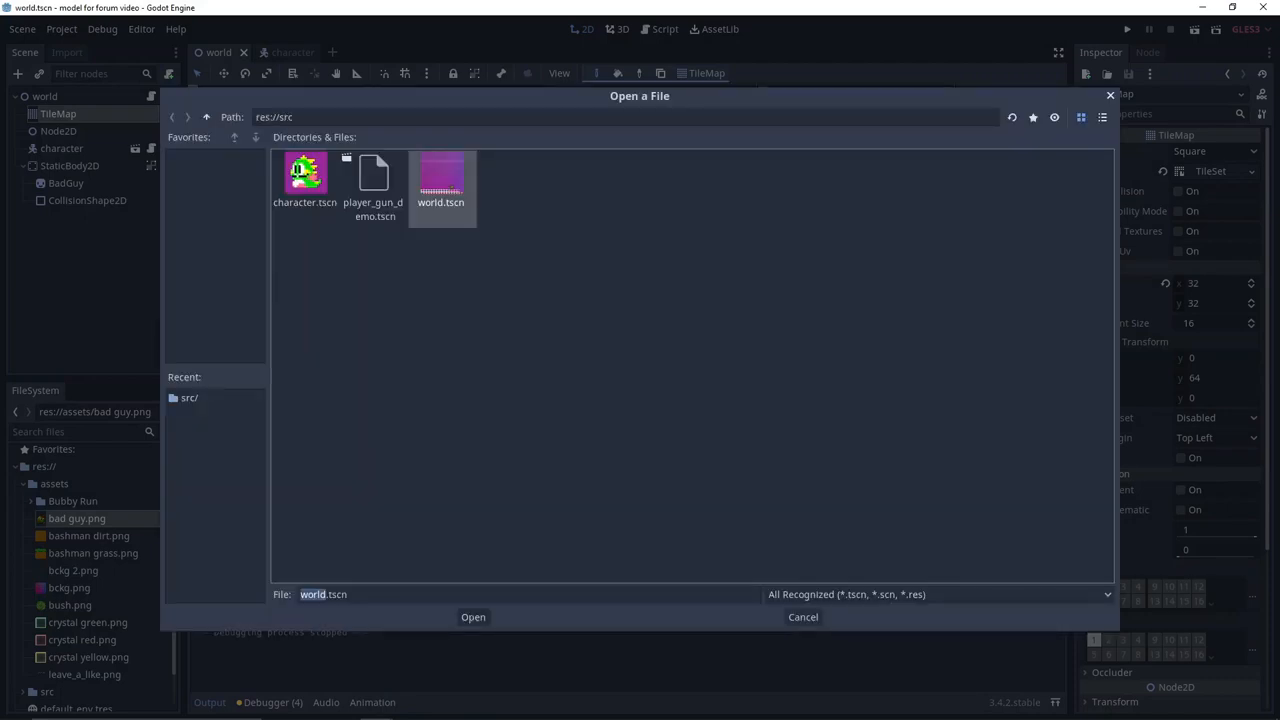
click(206, 116)
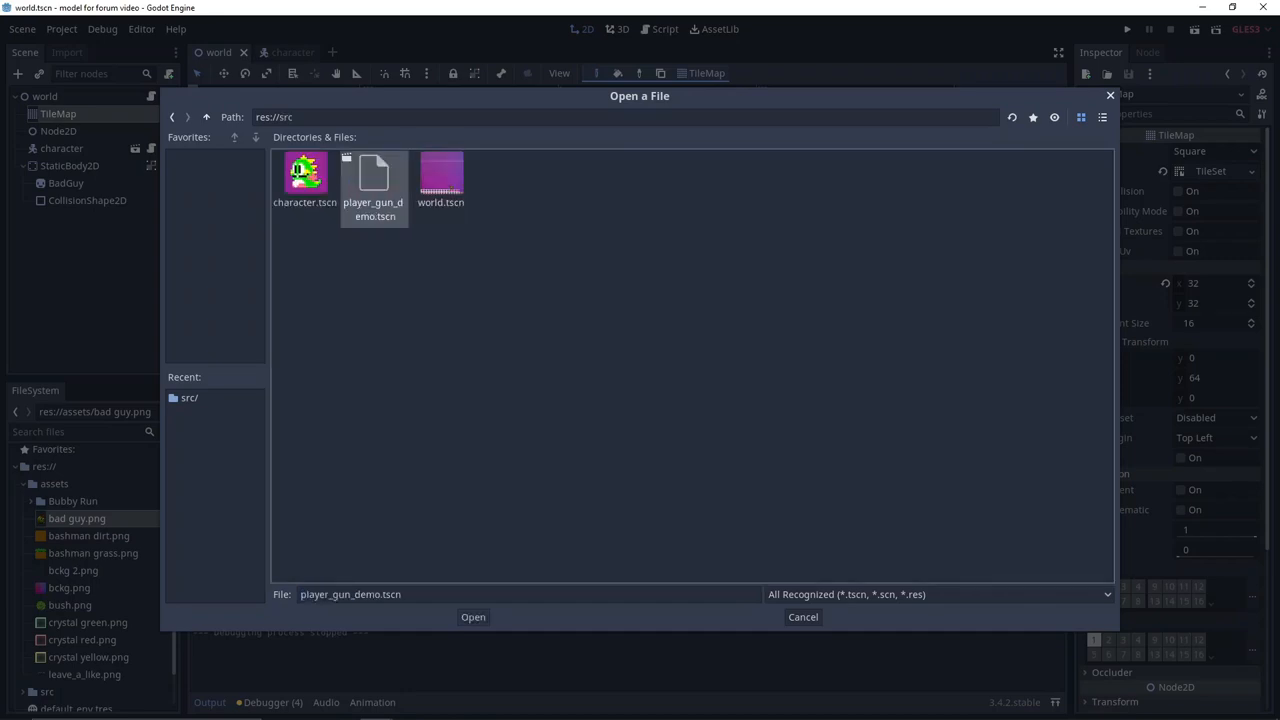
click(440, 180)
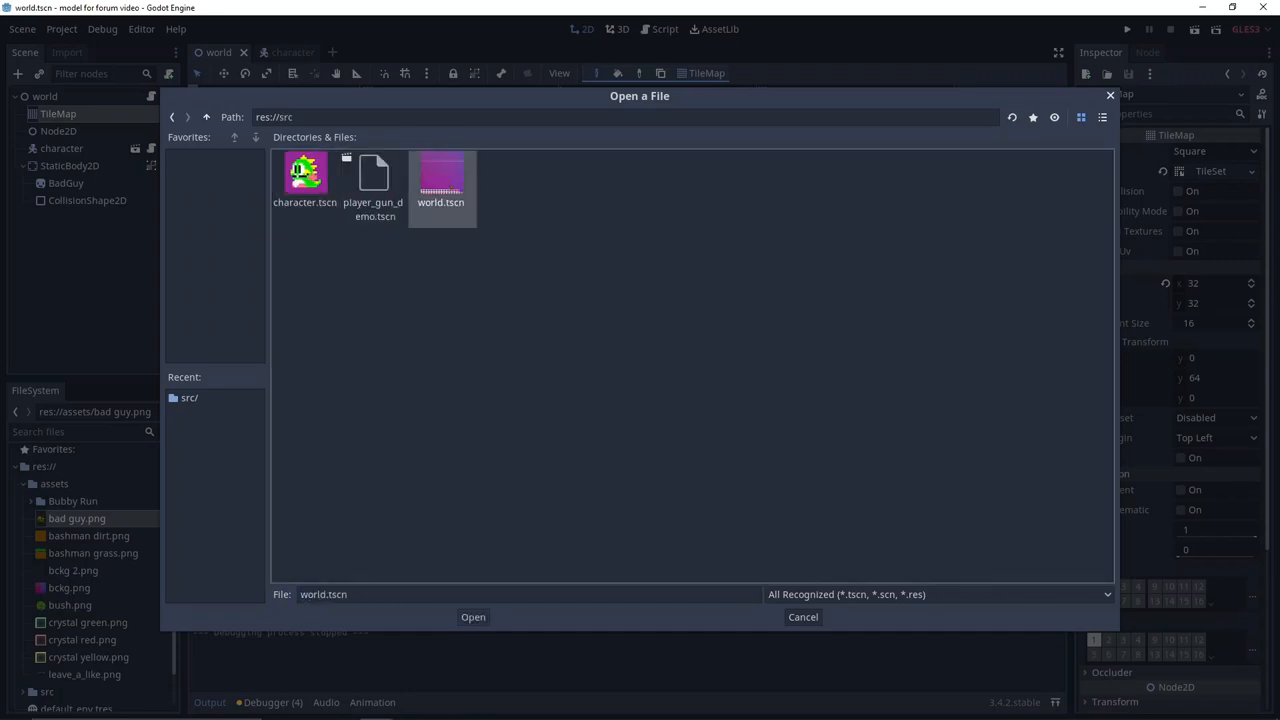
click(472, 616)
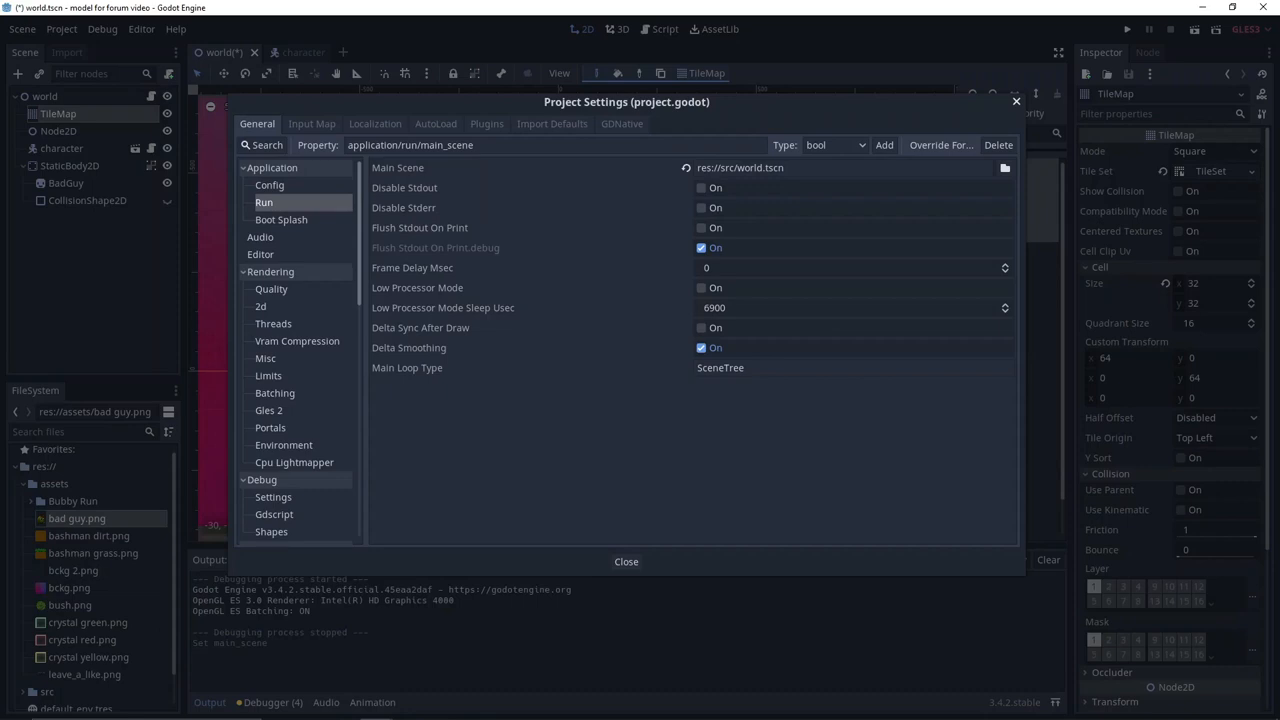
- Set horse.png as the Boot Splash image and run the project to display it
click(626, 560)
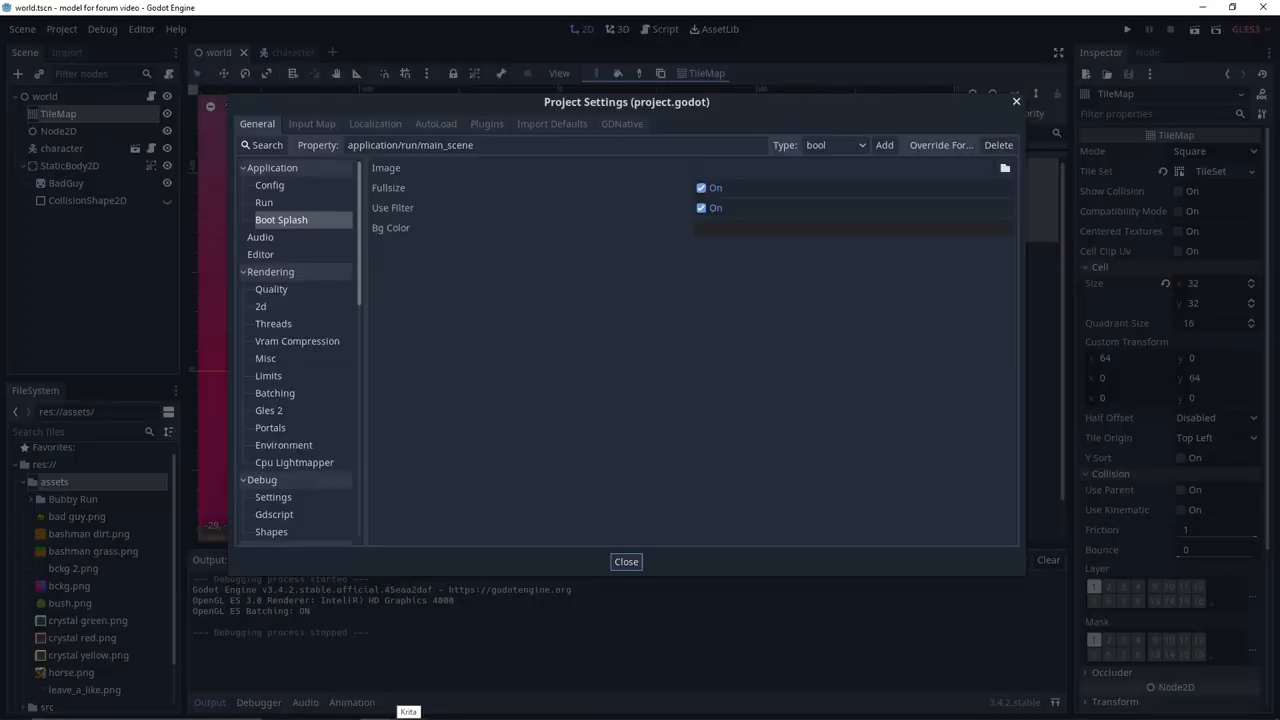
click(264, 202)
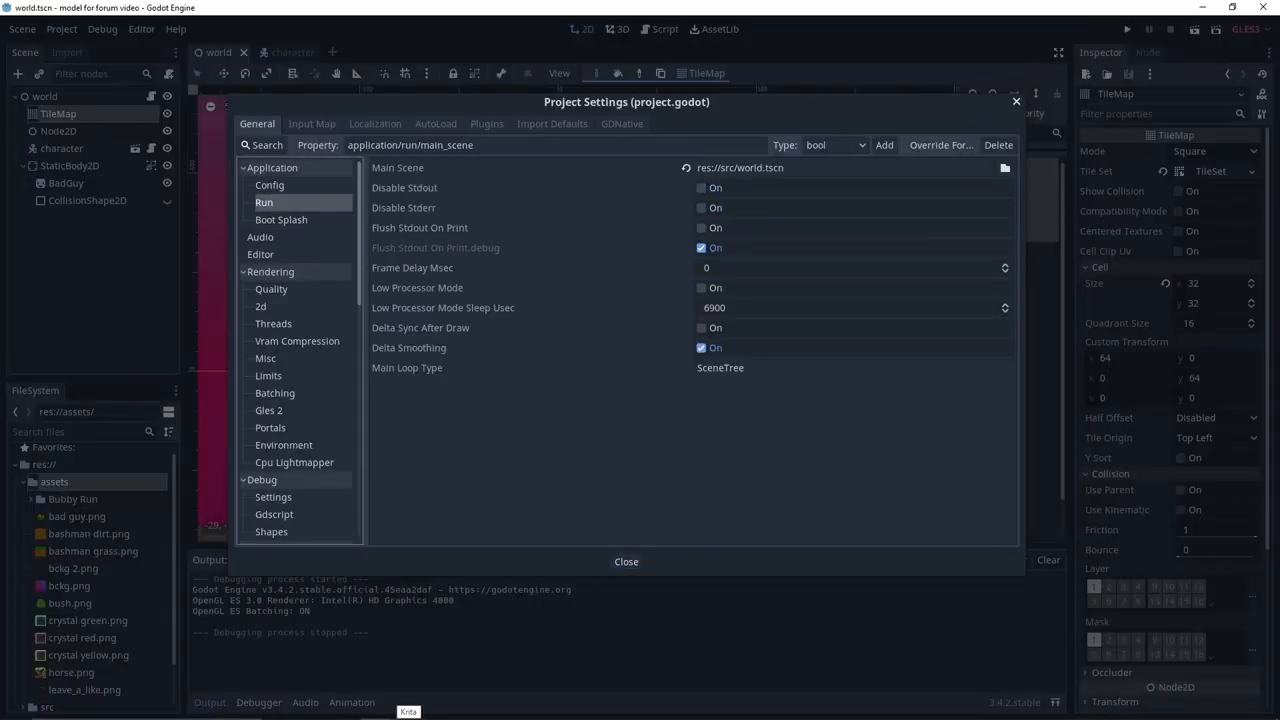
click(280, 218)
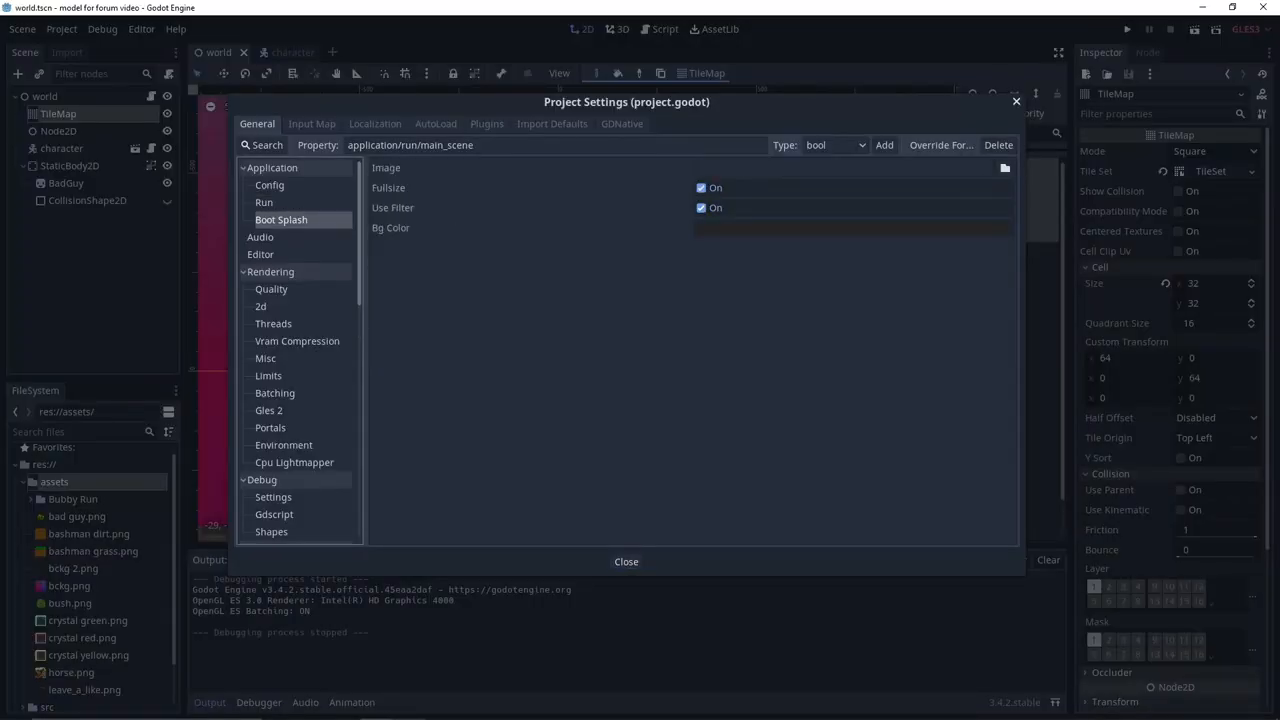
click(626, 560)
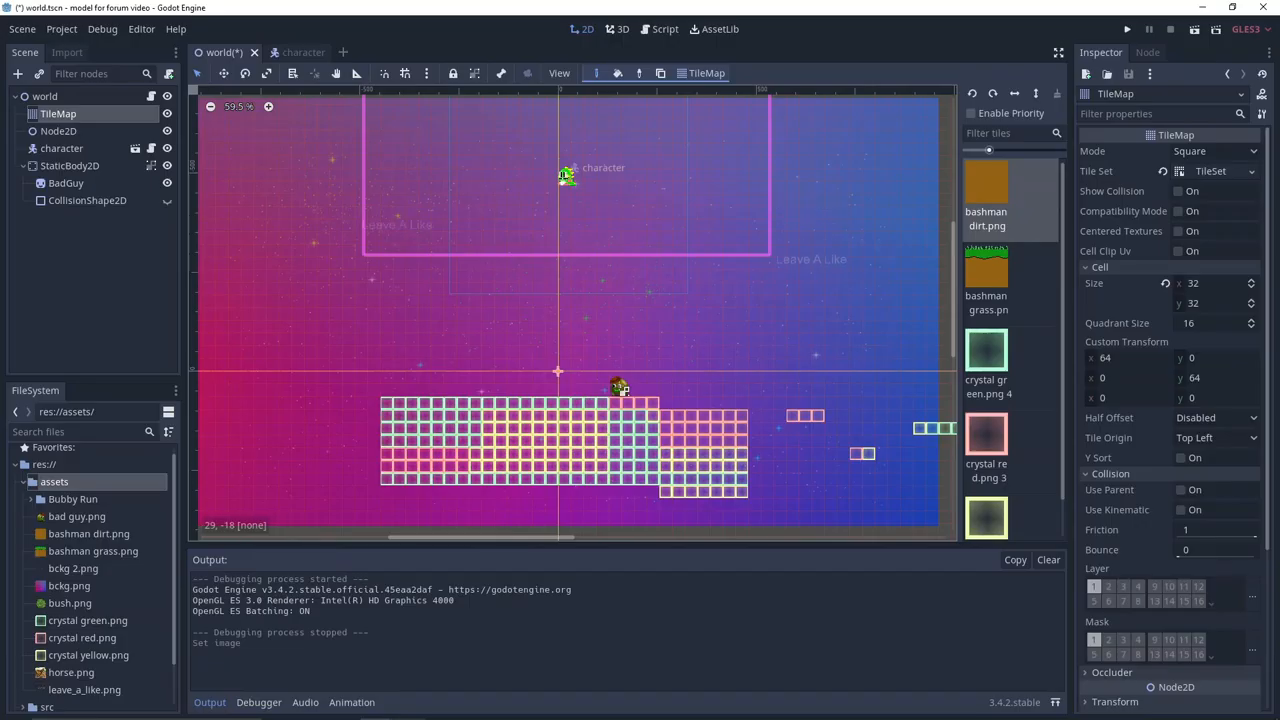
click(1126, 30)
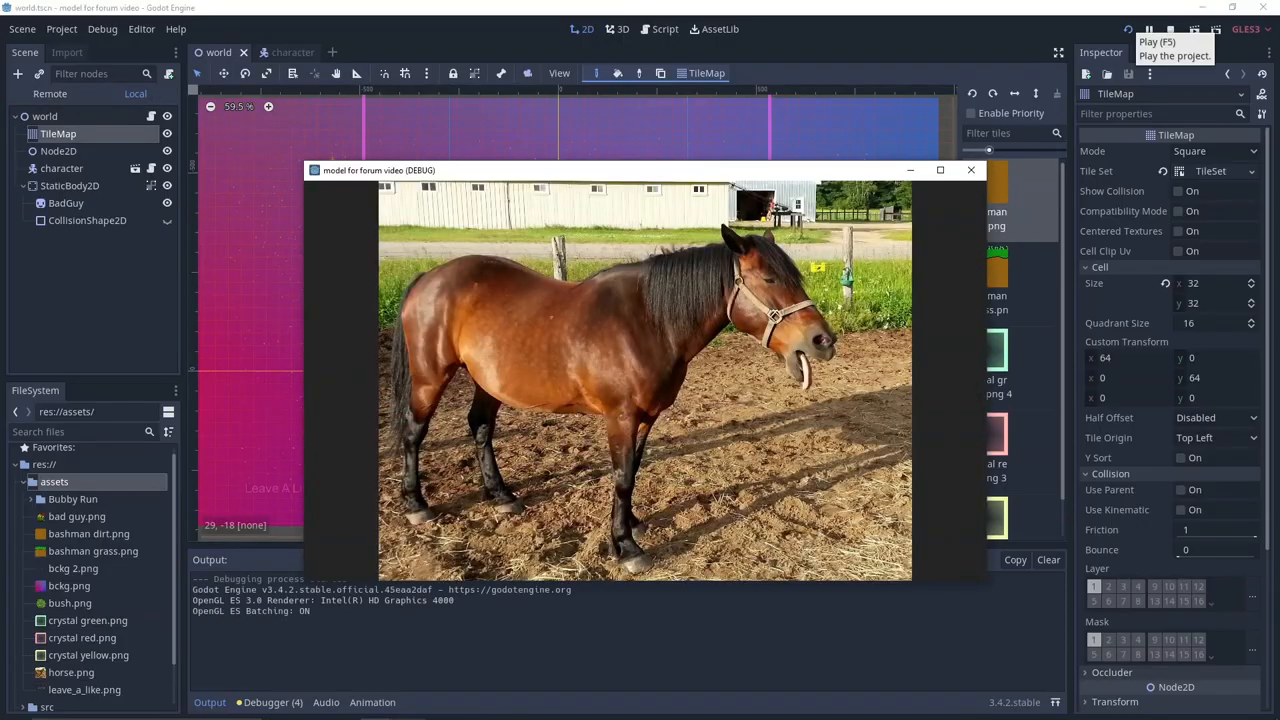